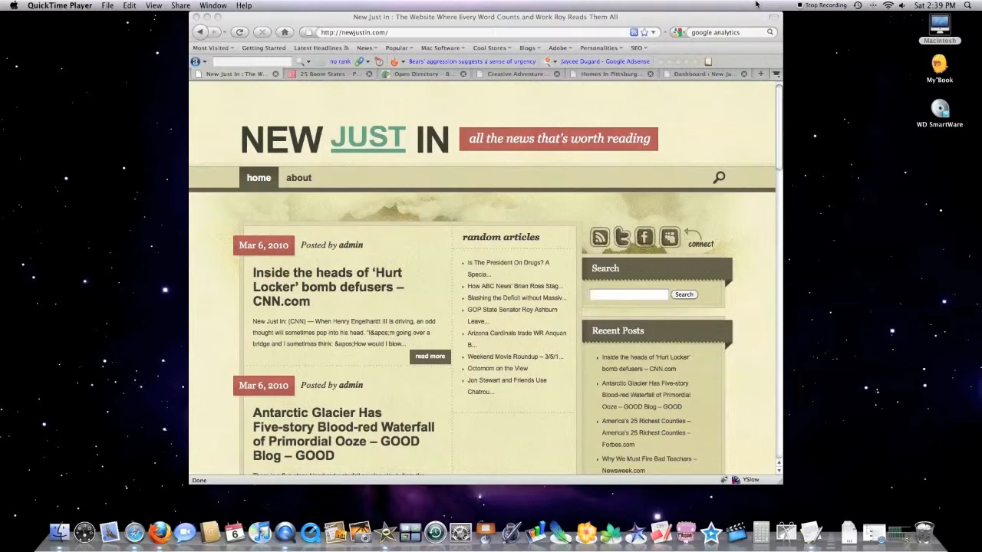
pyautogui.moveTo(732, 41)
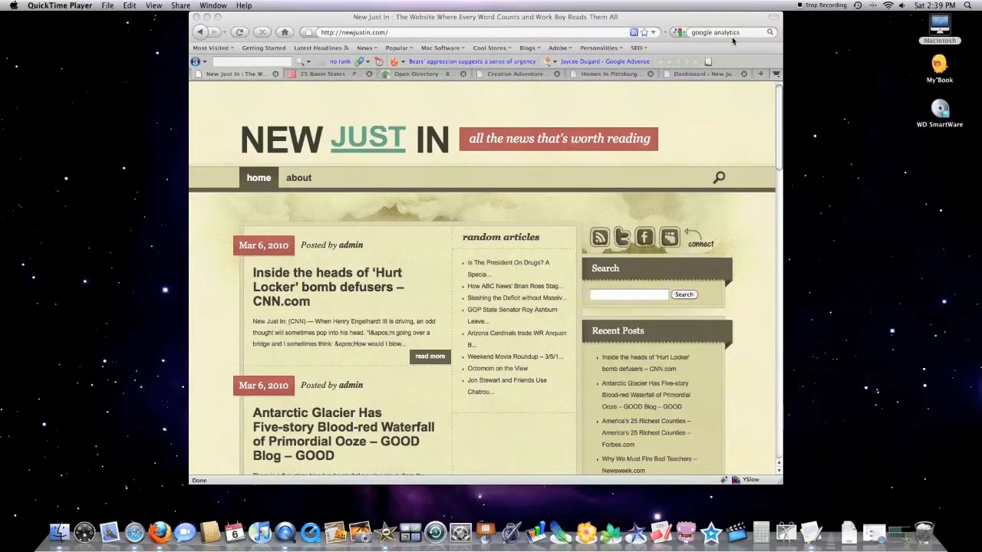
pyautogui.moveTo(738, 162)
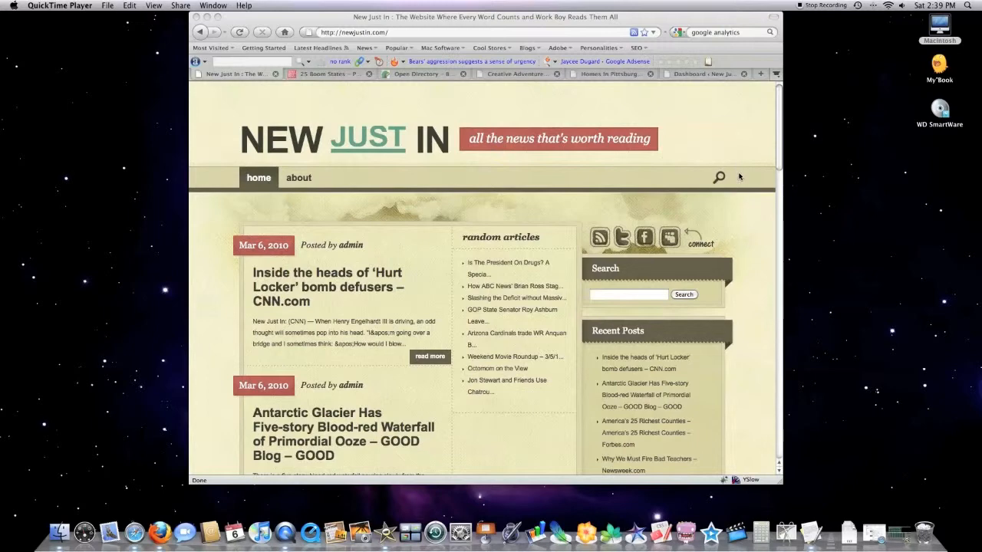
# Scroll down the New Just In homepage posts, then switch to the Creative Adventures Learning Center site
pyautogui.scroll(-3)
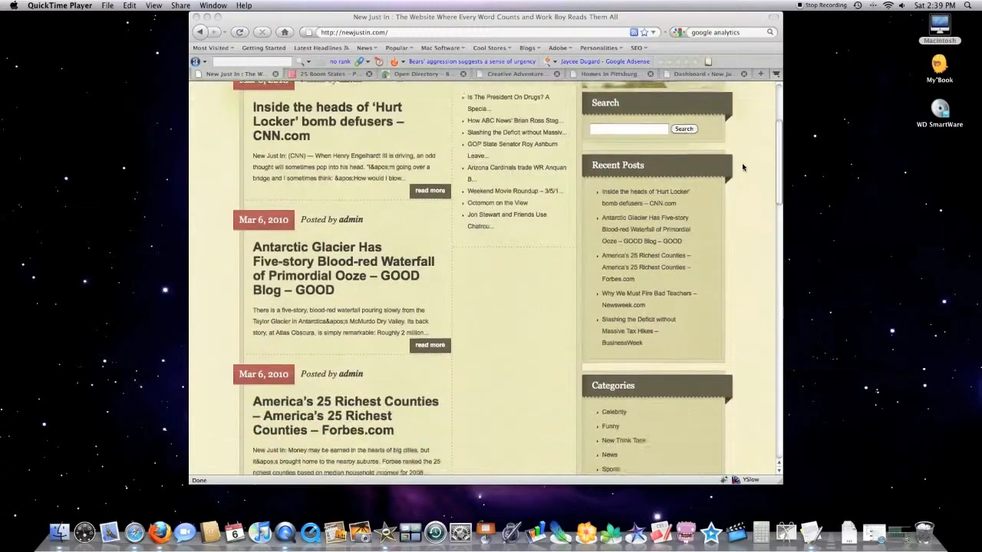
pyautogui.scroll(-3)
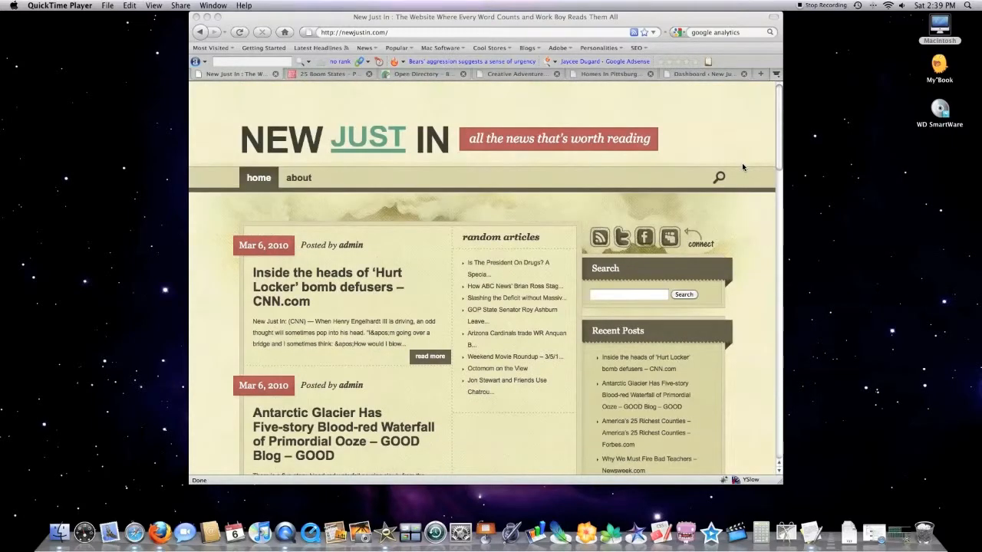
pyautogui.moveTo(209, 131)
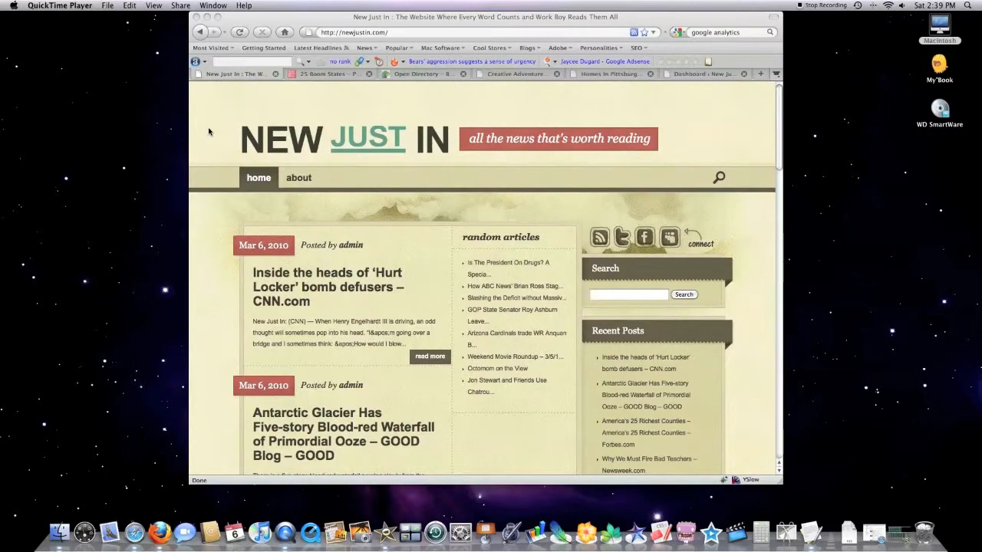
pyautogui.scroll(-3)
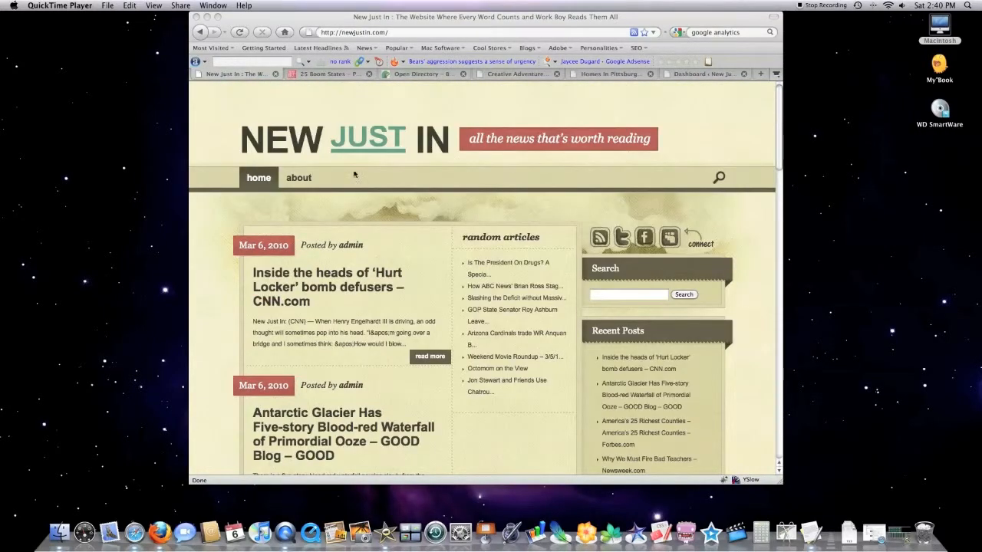
pyautogui.moveTo(541, 99)
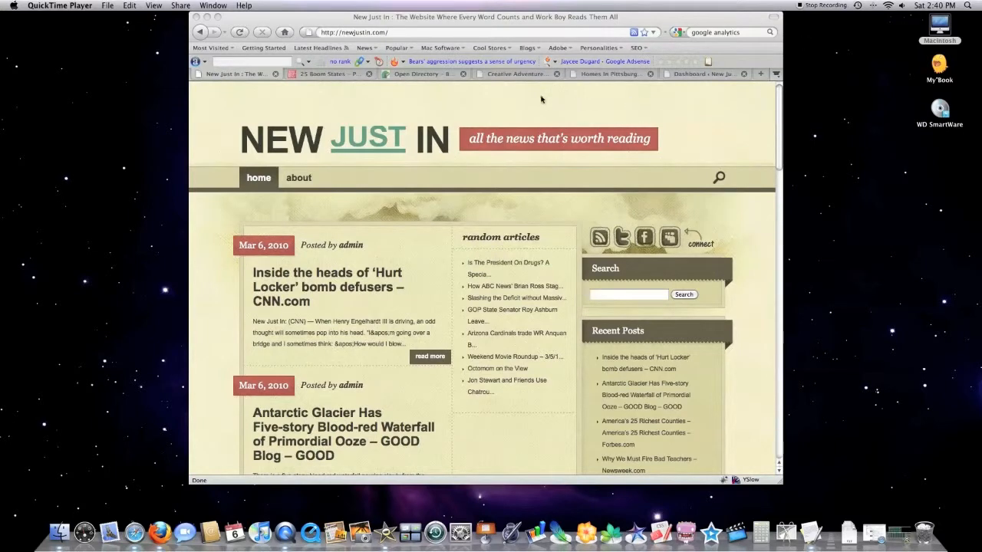
pyautogui.click(514, 74)
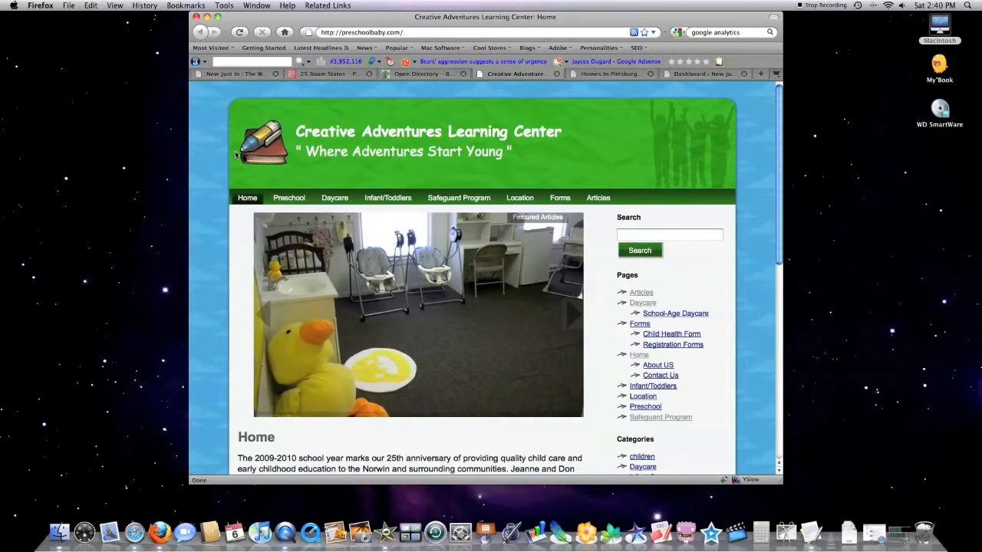
# Look over the Creative Adventures page and the Homes In Pittsburgh for Sale site
pyautogui.scroll(-3)
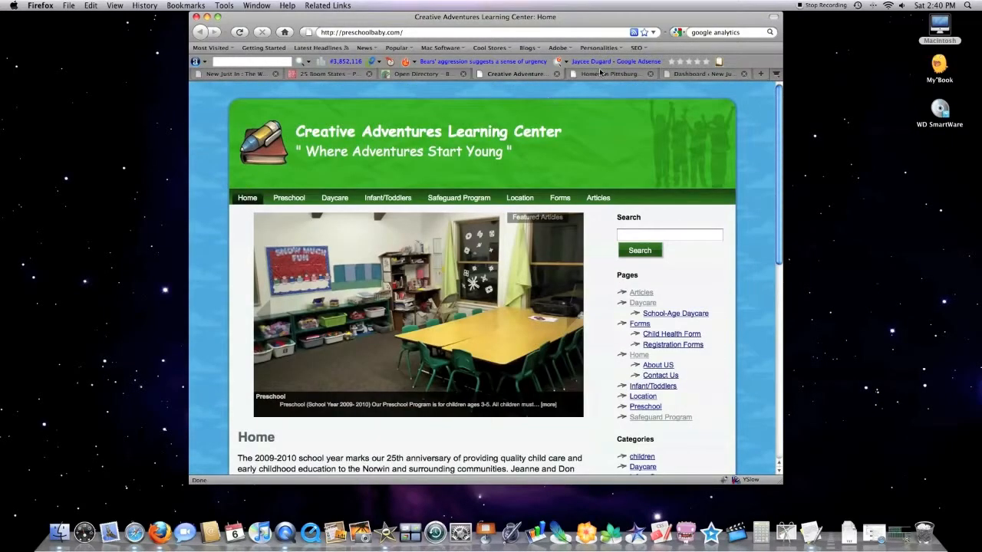
pyautogui.moveTo(606, 73)
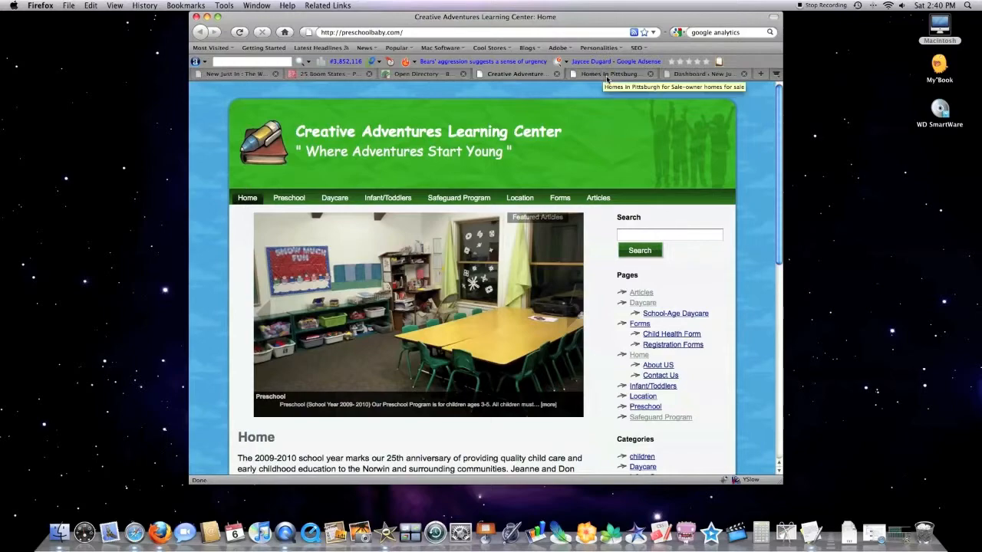
pyautogui.click(608, 74)
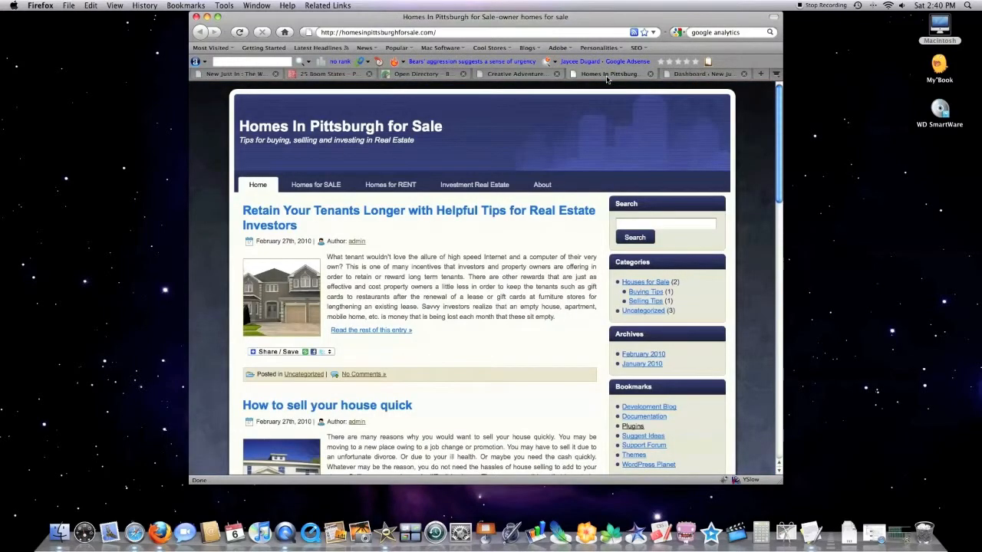
pyautogui.scroll(-3)
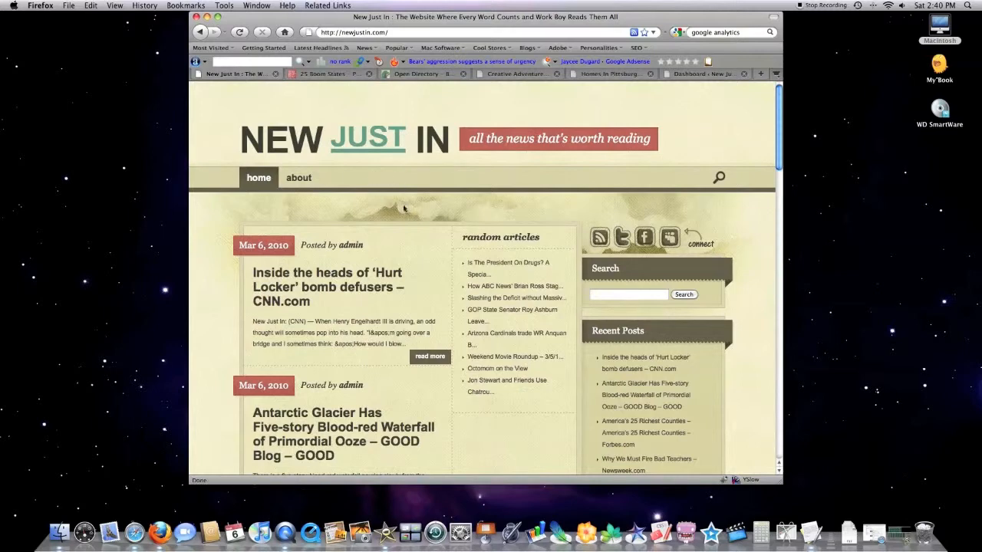
pyautogui.moveTo(813, 76)
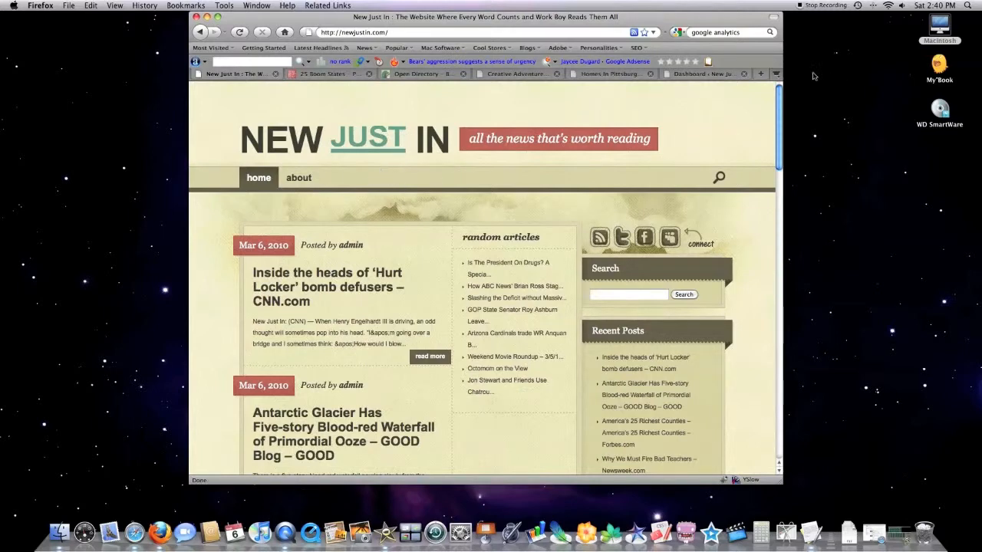
# Go to the blog's admin dashboard Tools page and bring up options for the Press This bookmarklet link
pyautogui.click(701, 74)
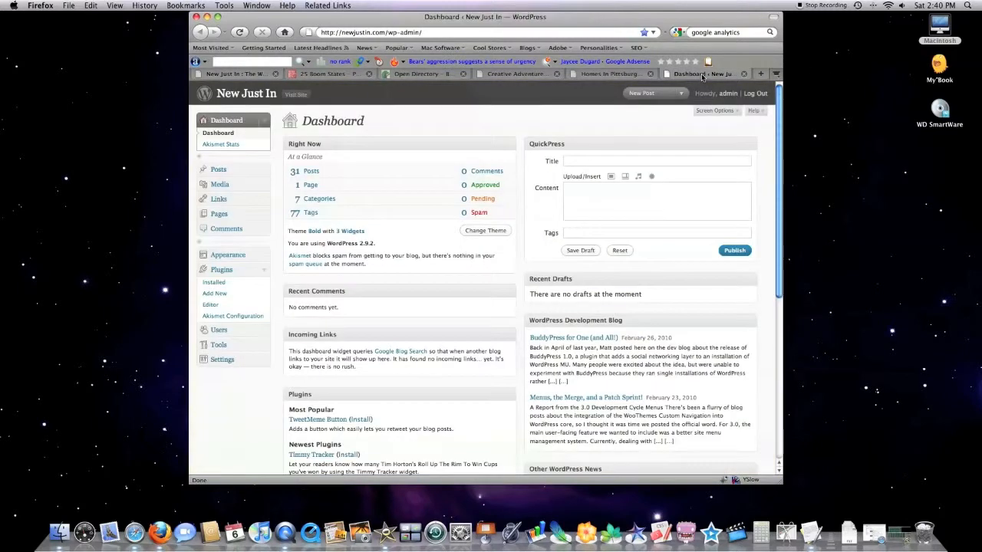
pyautogui.click(219, 344)
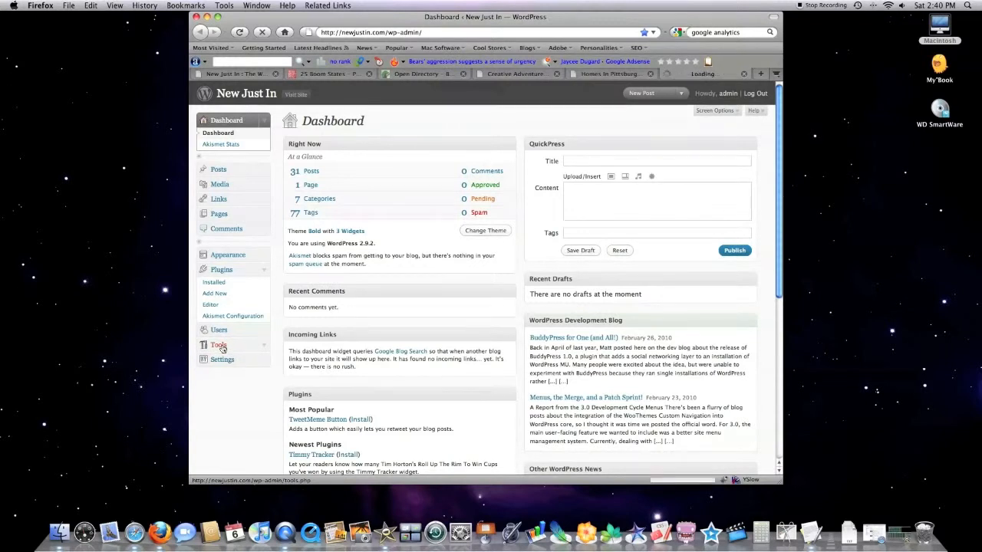
pyautogui.click(219, 345)
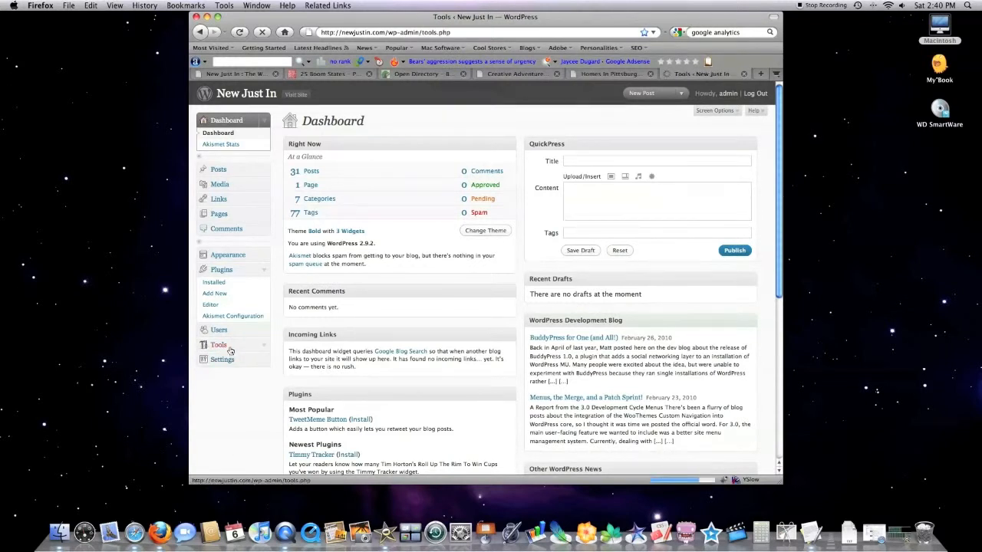
pyautogui.click(219, 345)
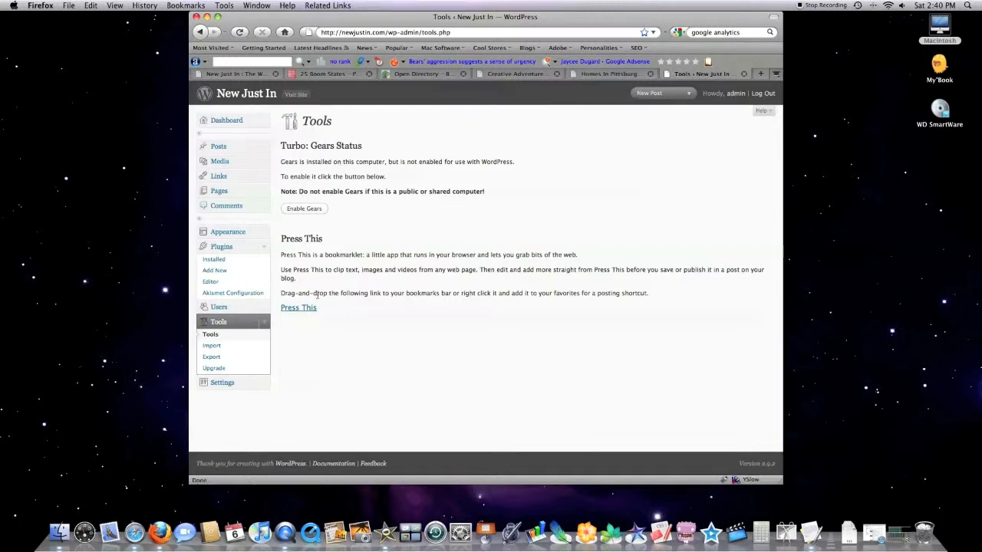
pyautogui.moveTo(321, 325)
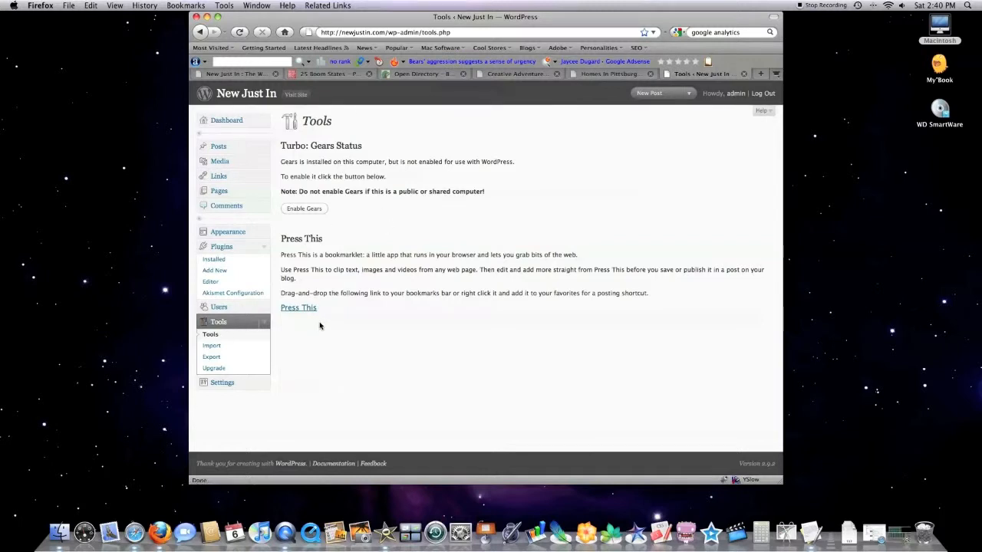
pyautogui.moveTo(298, 308)
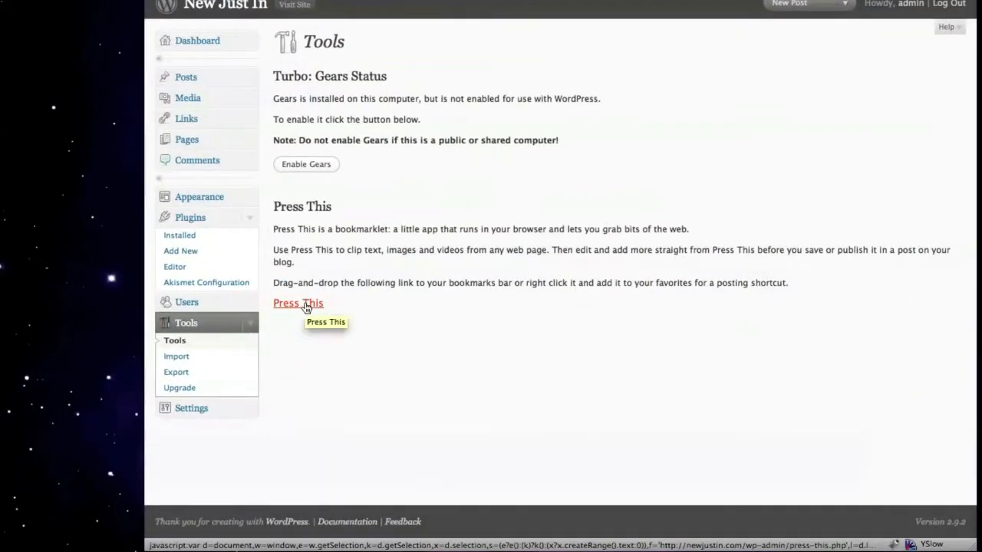
pyautogui.rightClick(298, 303)
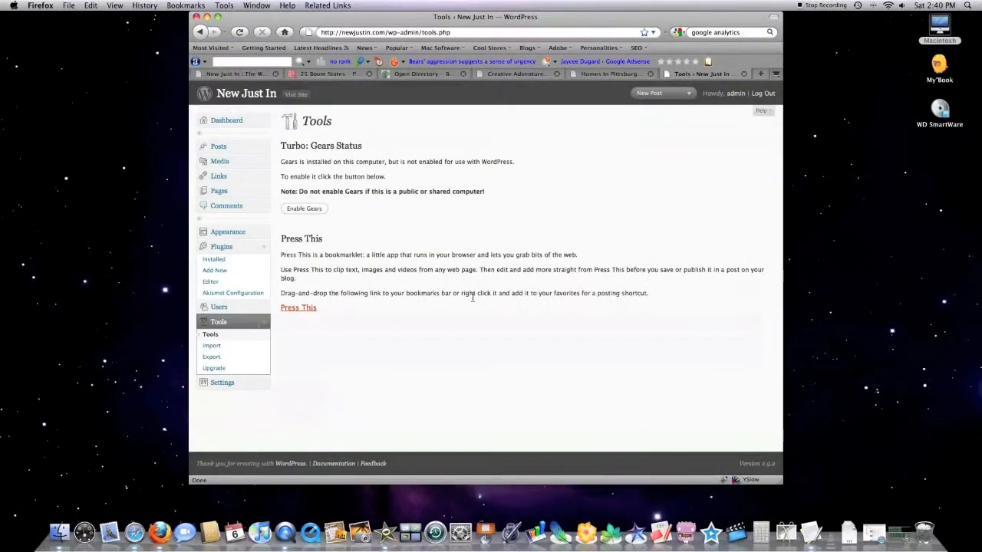
pyautogui.moveTo(459, 246)
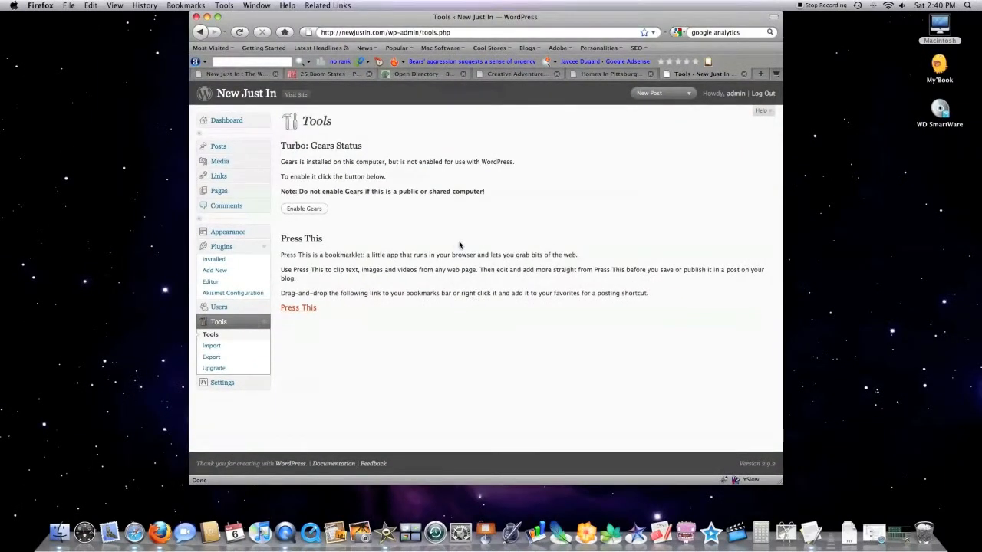
pyautogui.moveTo(487, 230)
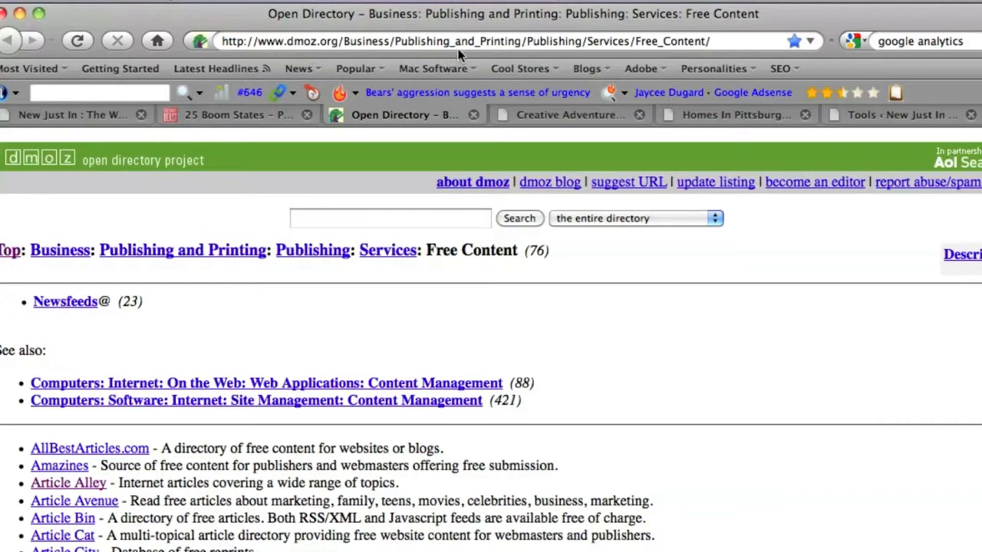
pyautogui.moveTo(376, 159)
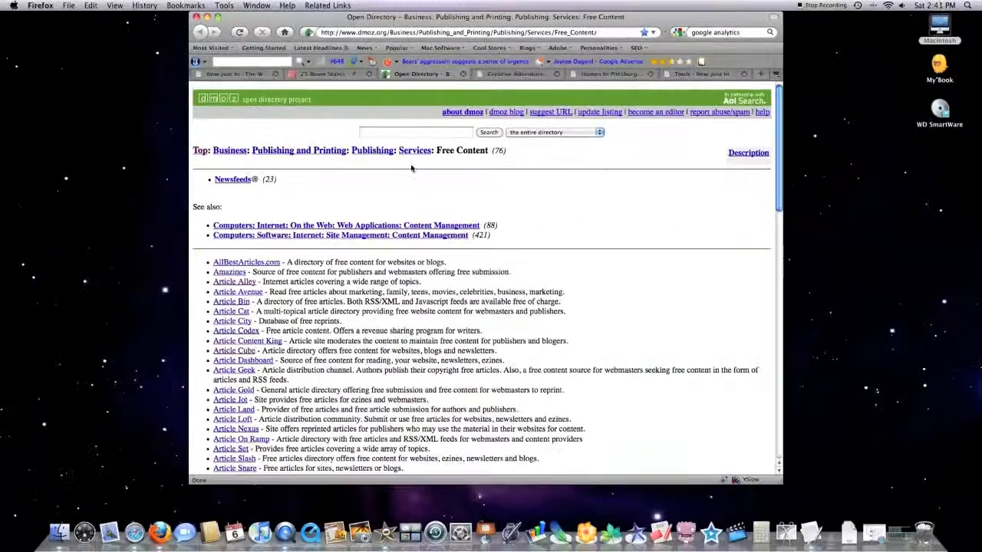
# Scroll through the DMOZ Free Content listing of article directories
pyautogui.scroll(-3)
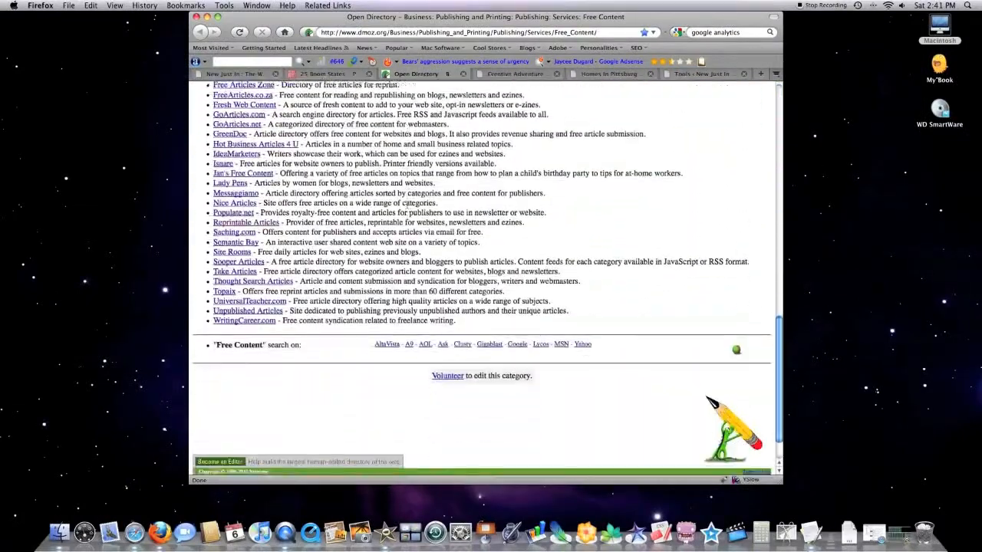
pyautogui.scroll(3)
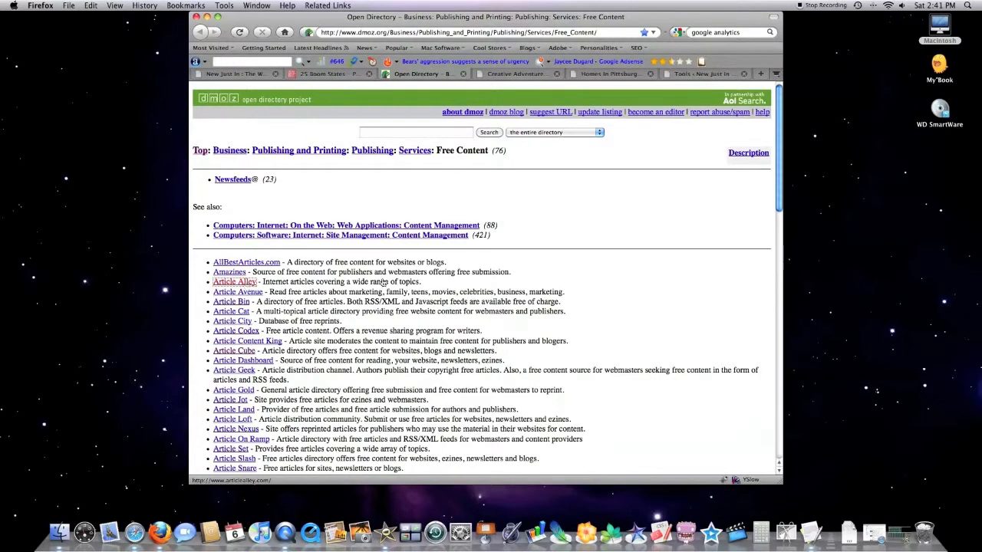
# Go to Article Alley and search the site for 'safety equipment' articles
pyautogui.click(234, 281)
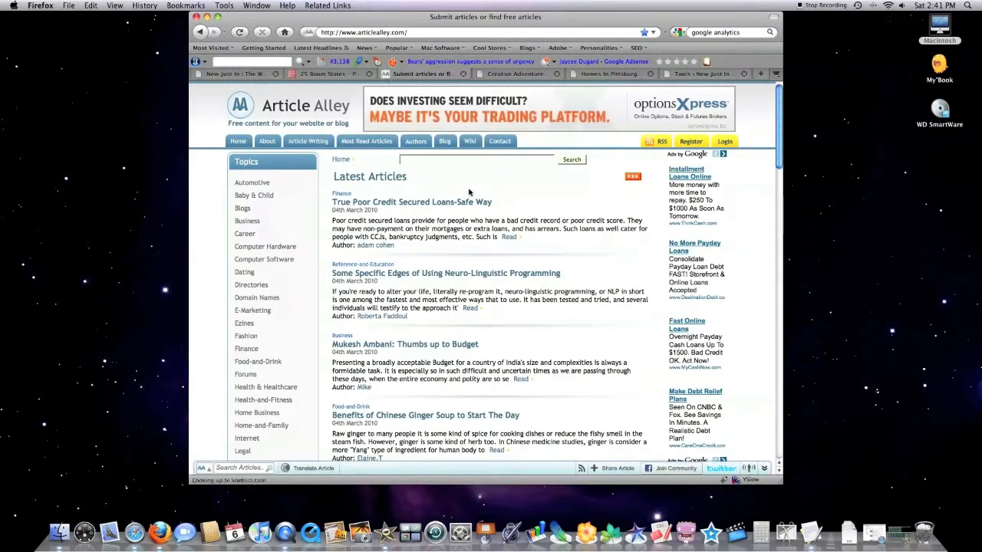
pyautogui.write('safety equipment')
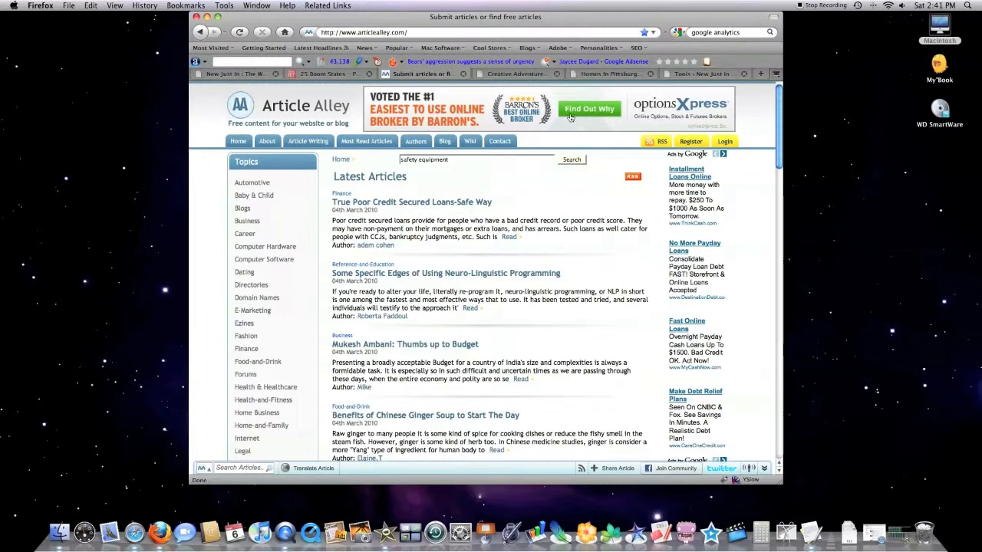
pyautogui.click(572, 159)
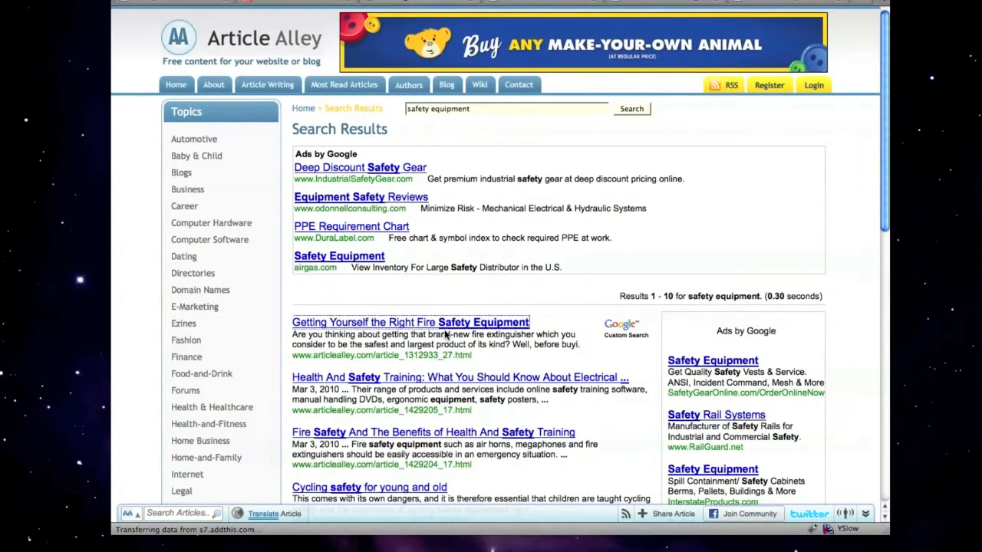
# Open the fire safety equipment article, try Press This from the bookmarks, and close the clipping window without posting
pyautogui.click(410, 322)
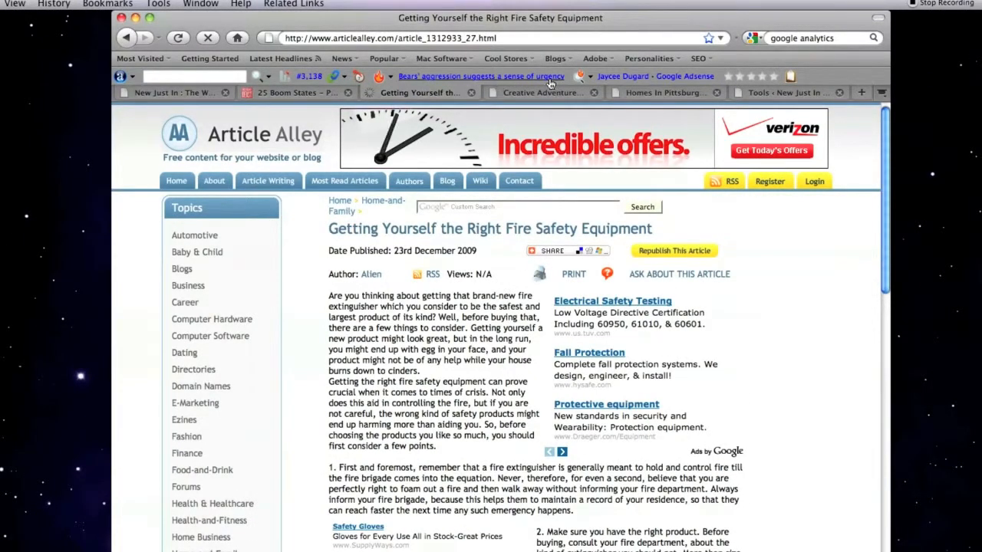
pyautogui.click(385, 59)
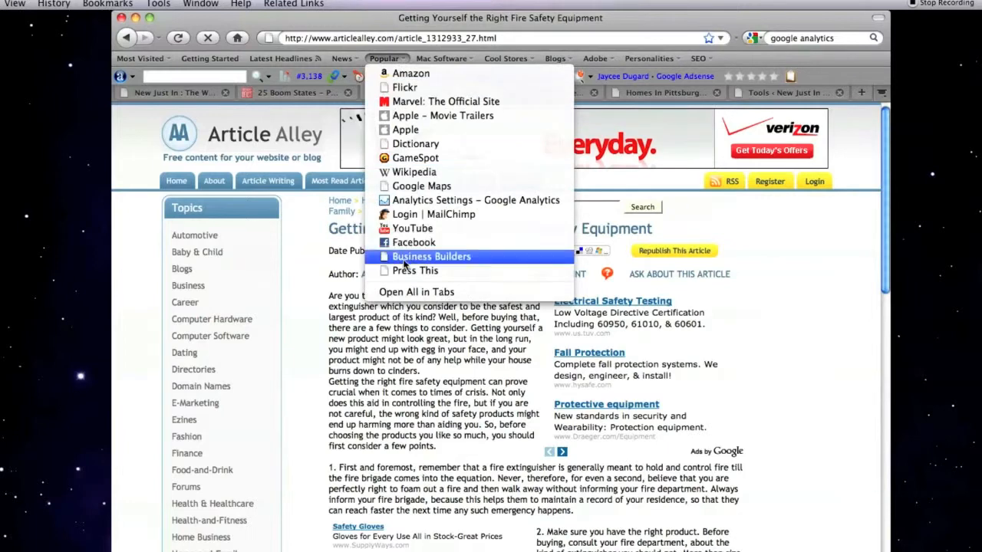
pyautogui.click(415, 270)
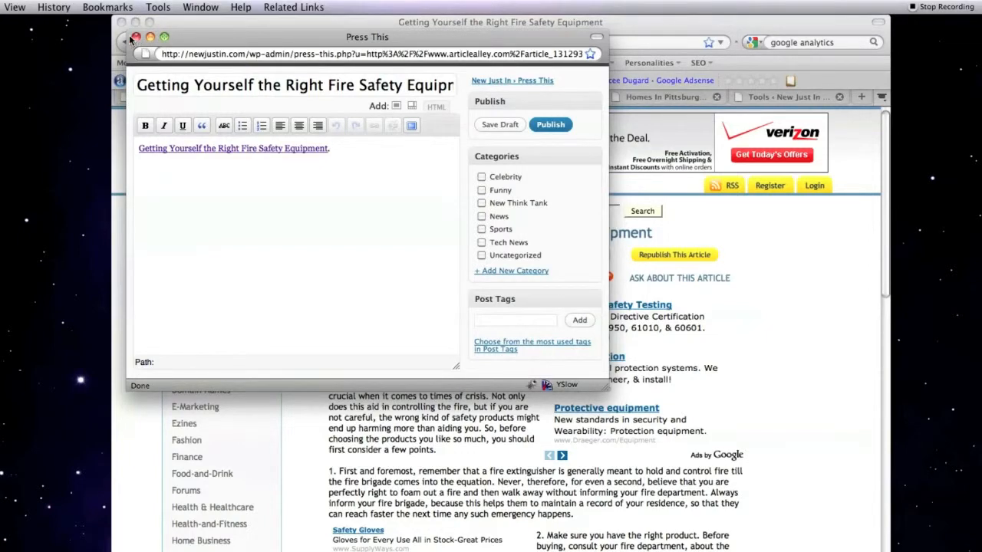
pyautogui.click(136, 37)
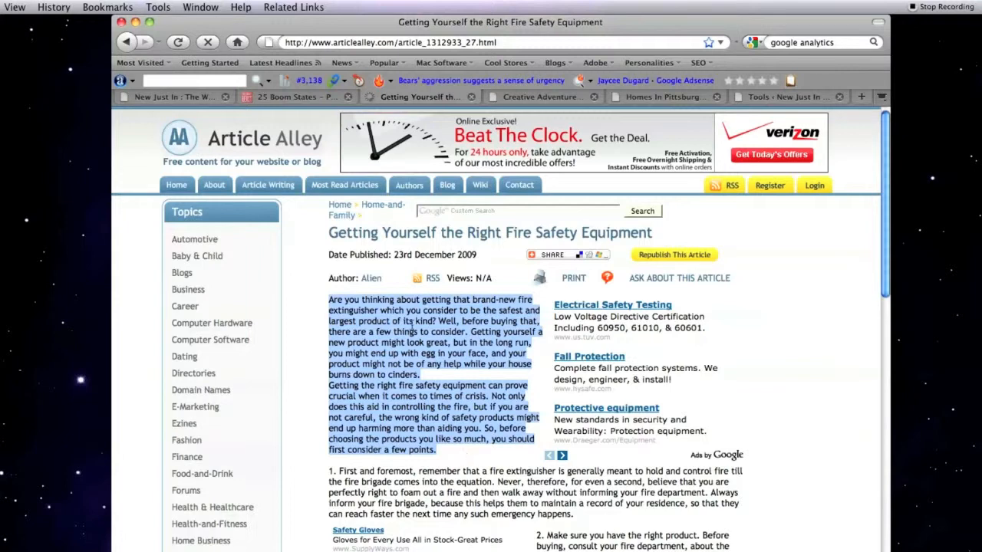
# Run Press This from the Popular bookmarks to clip the selected fire safety excerpt into a new post
pyautogui.click(384, 62)
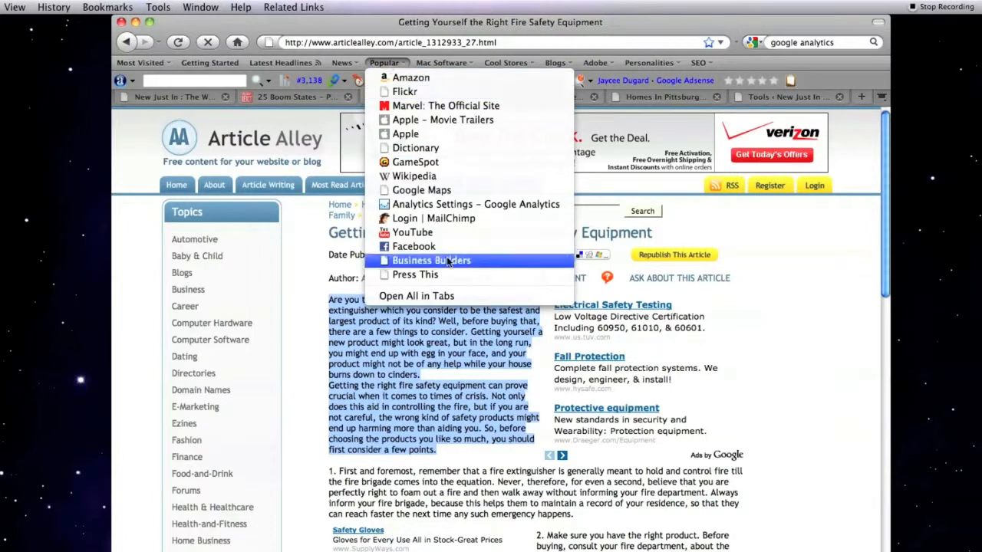
pyautogui.click(414, 274)
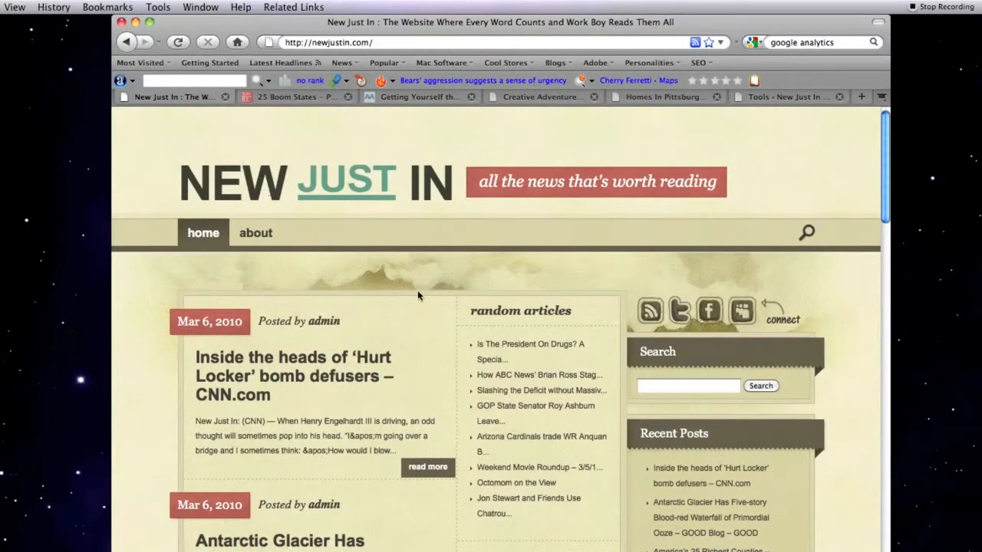
pyautogui.moveTo(289, 404)
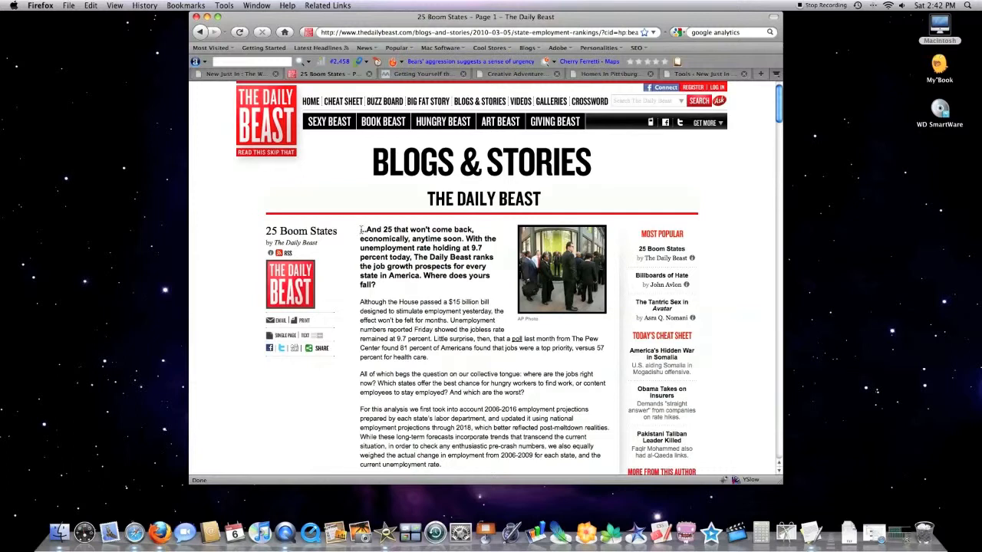
# Select the article's opening three paragraphs, clip them with Press This, and switch back to the New Just In blog
pyautogui.moveTo(359, 229); pyautogui.dragTo(564, 420)
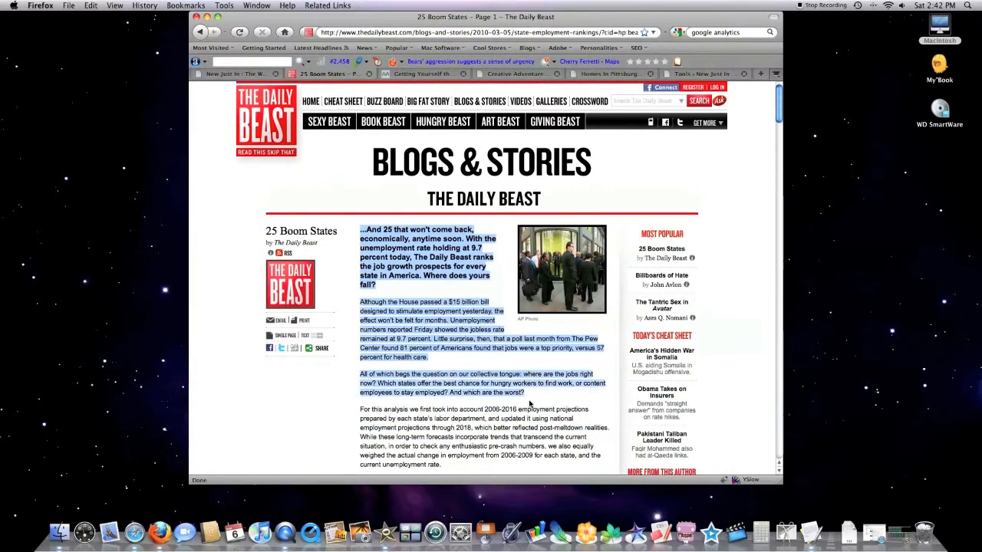
pyautogui.moveTo(367, 156)
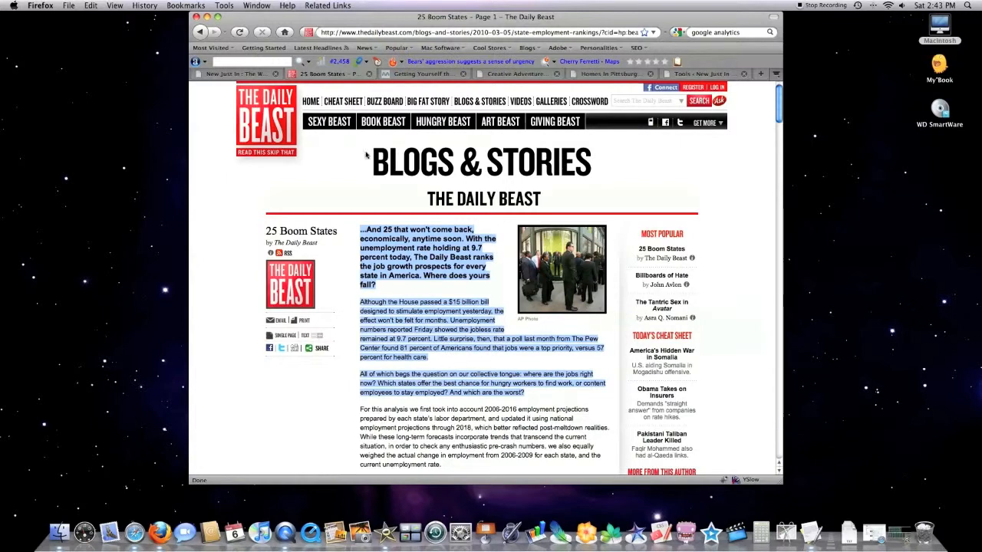
pyautogui.click(398, 47)
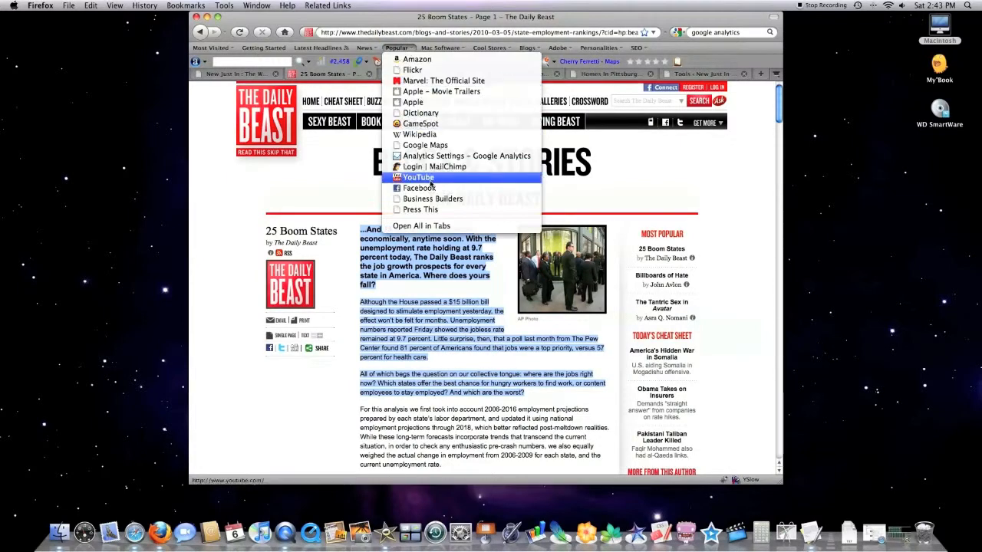
pyautogui.click(420, 209)
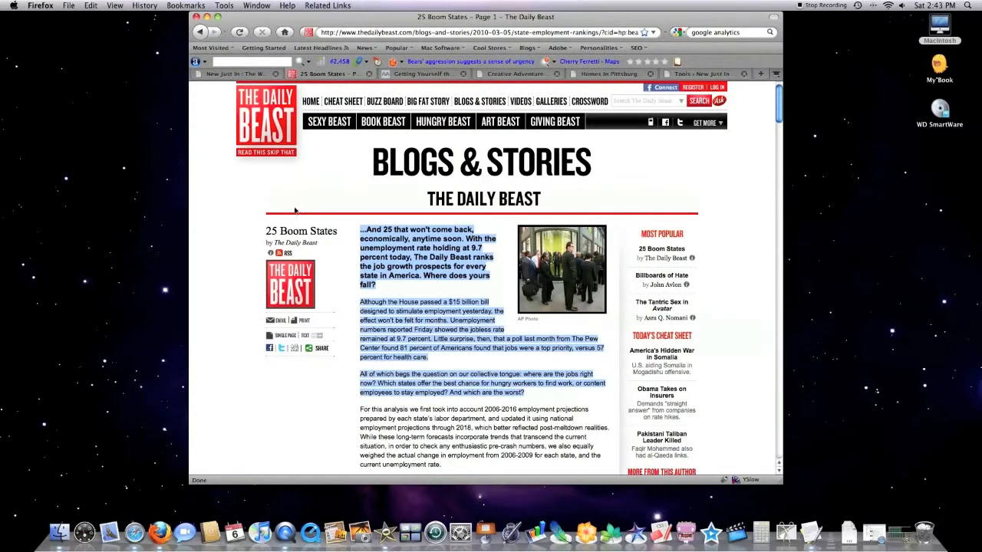
pyautogui.click(234, 74)
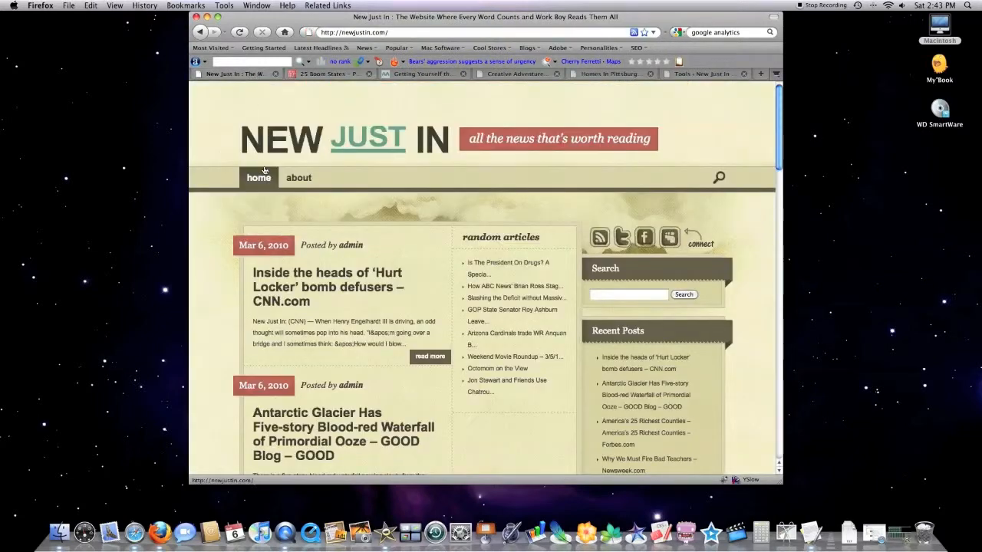